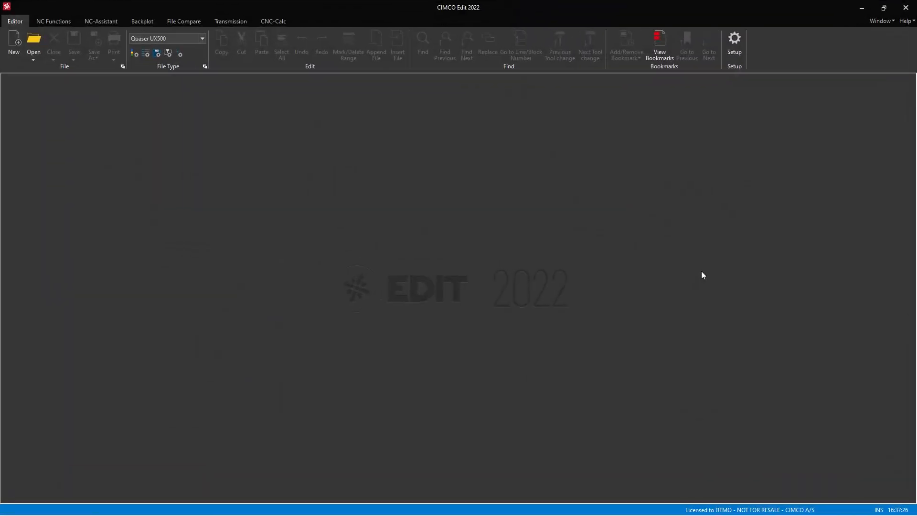
{"action": "mouse_move", "coordinate": [661, 262]}
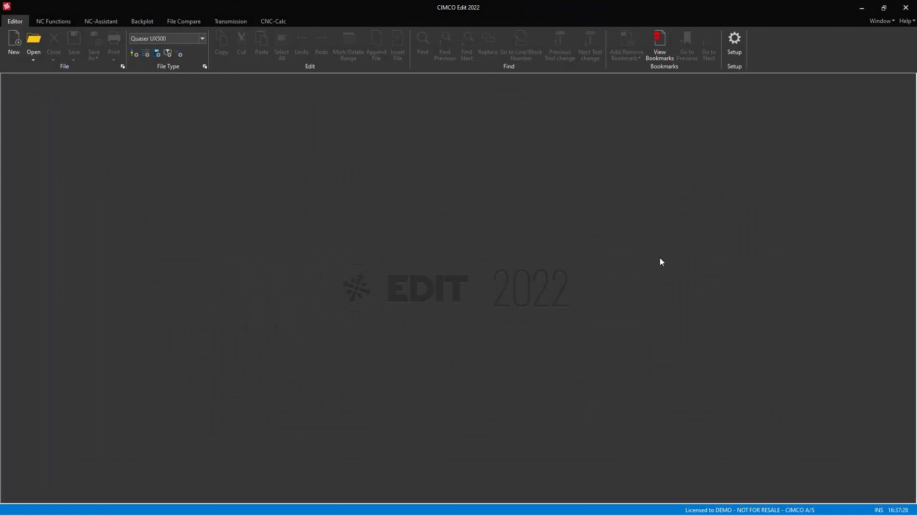
Switch the active file type from Quaser UX500 to Haas UMC-750.
{"action": "left_click", "coordinate": [202, 38]}
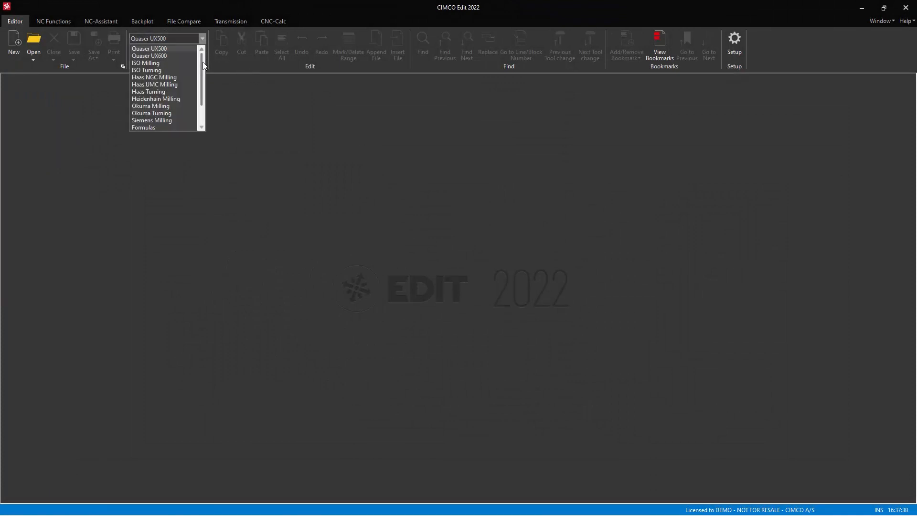
{"action": "scroll", "scroll_direction": "down", "scroll_amount": 3}
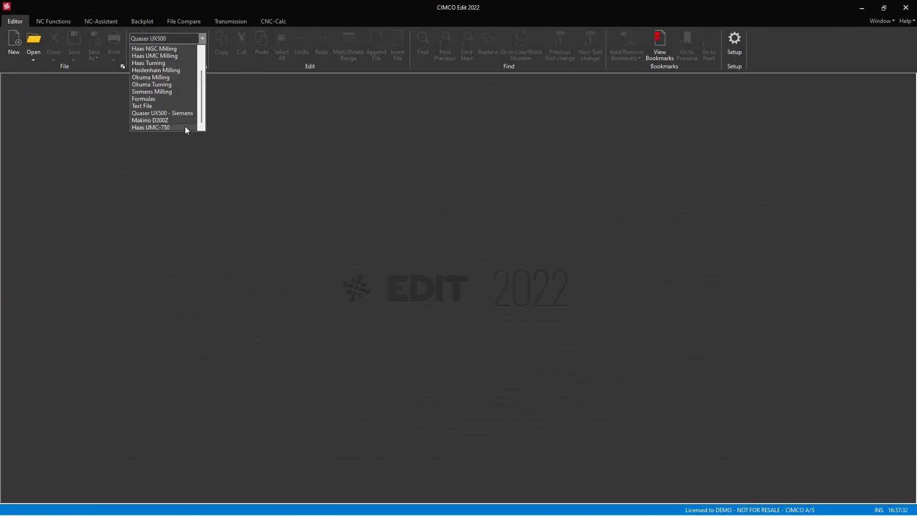
{"action": "left_click", "coordinate": [150, 127]}
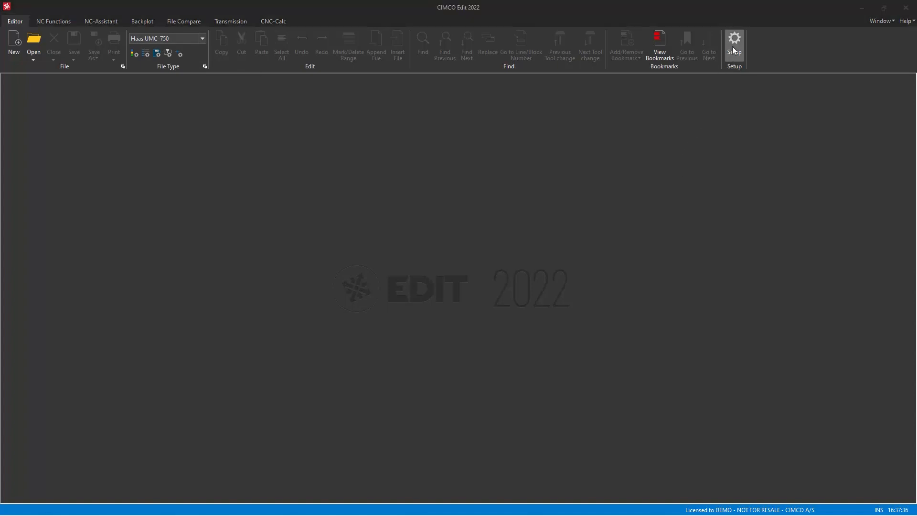
In Setup, set Haas UMC-750 Backplot Simulation Window to Fast version and confirm with OK.
{"action": "left_click", "coordinate": [733, 45]}
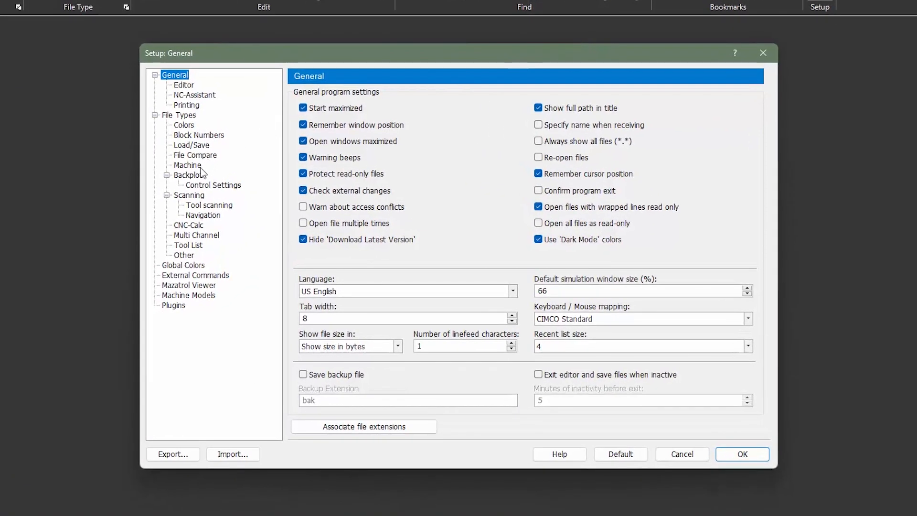
{"action": "left_click", "coordinate": [188, 174]}
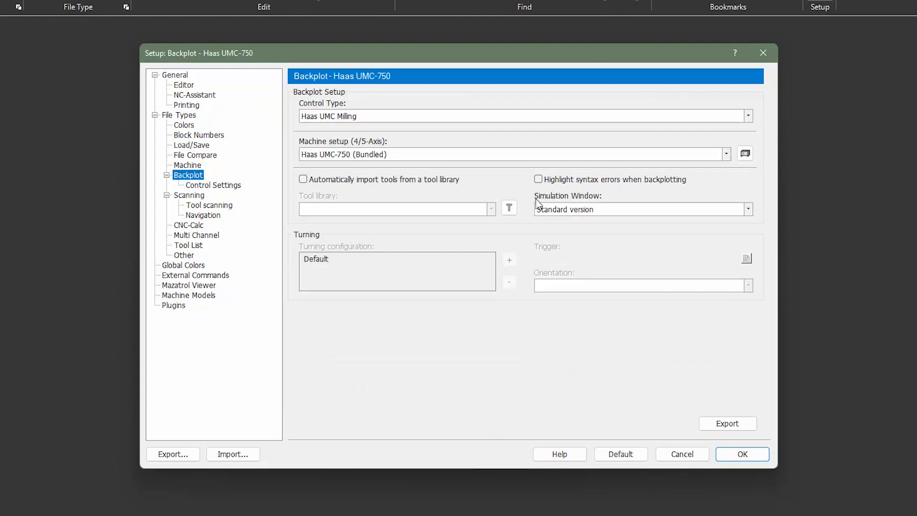
{"action": "left_click", "coordinate": [747, 209]}
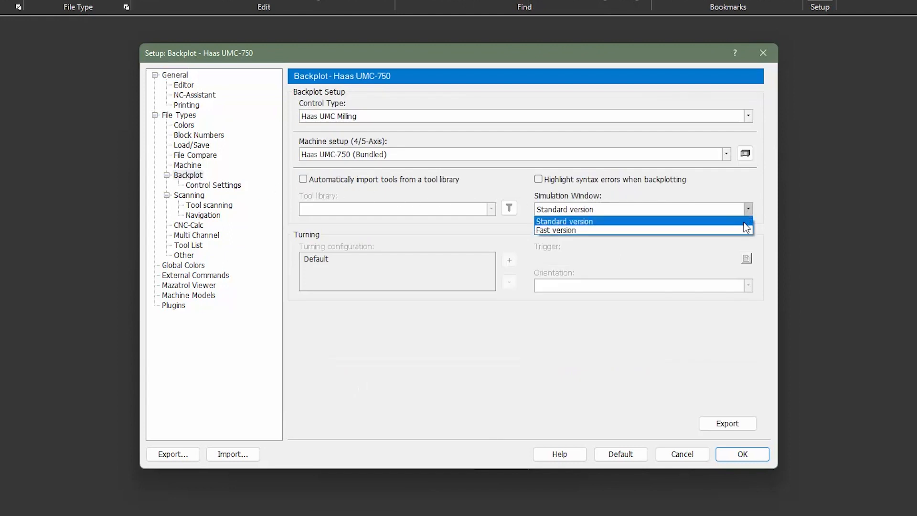
{"action": "left_click", "coordinate": [554, 230]}
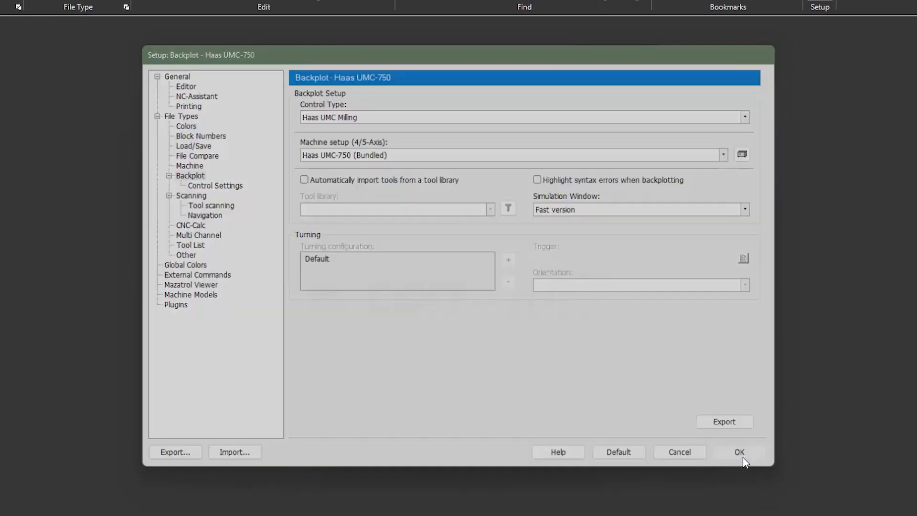
{"action": "left_click", "coordinate": [738, 451]}
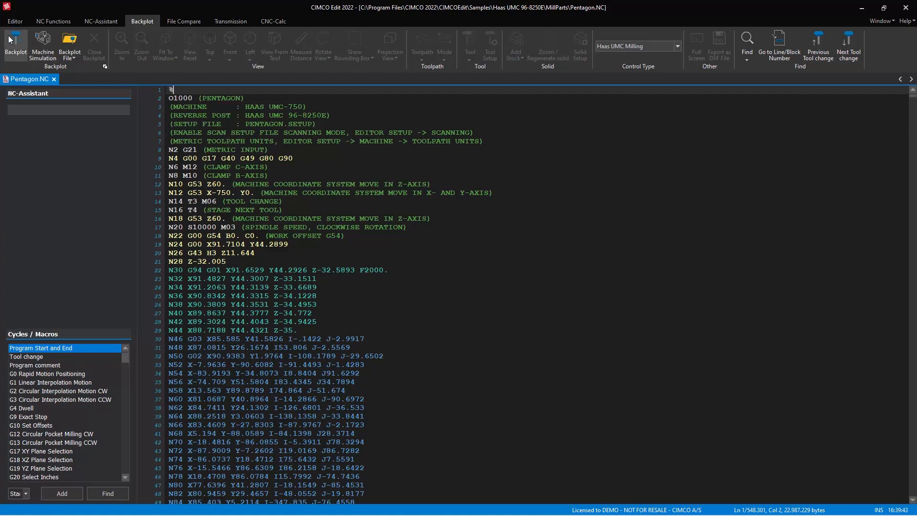
Backplot Pentagon.NC to show its toolpath around the stock cylinder.
{"action": "left_click", "coordinate": [16, 47]}
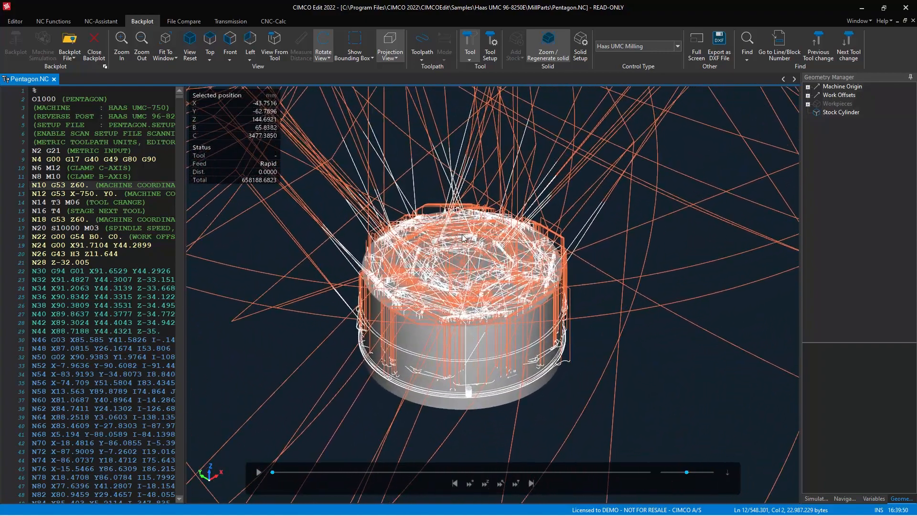
Hide the toolpath and run Pentagon.NC to the end, revealing the dome with pentagon pockets.
{"action": "left_click", "coordinate": [421, 44]}
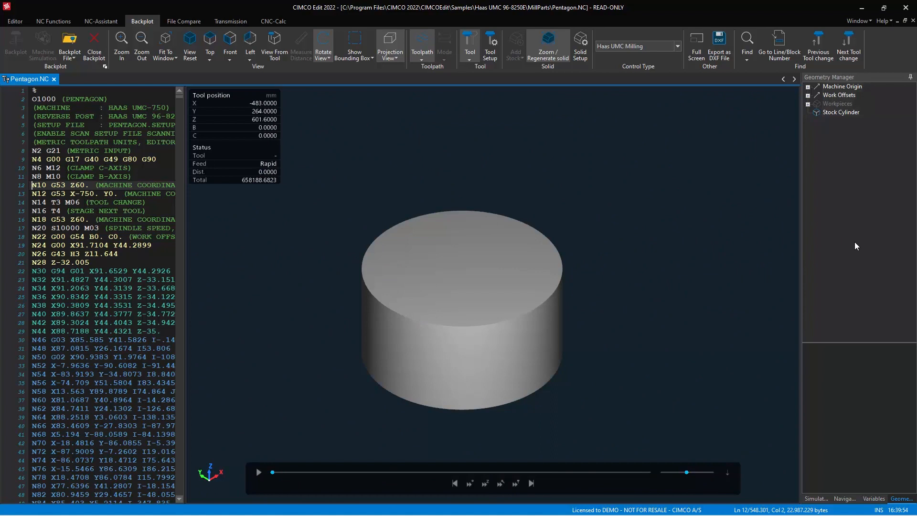
{"action": "mouse_move", "coordinate": [548, 482]}
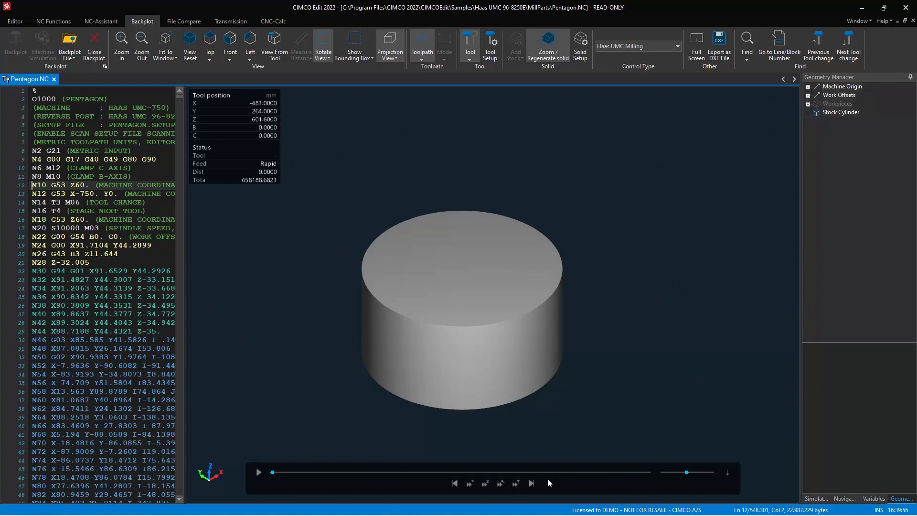
{"action": "left_click", "coordinate": [517, 472]}
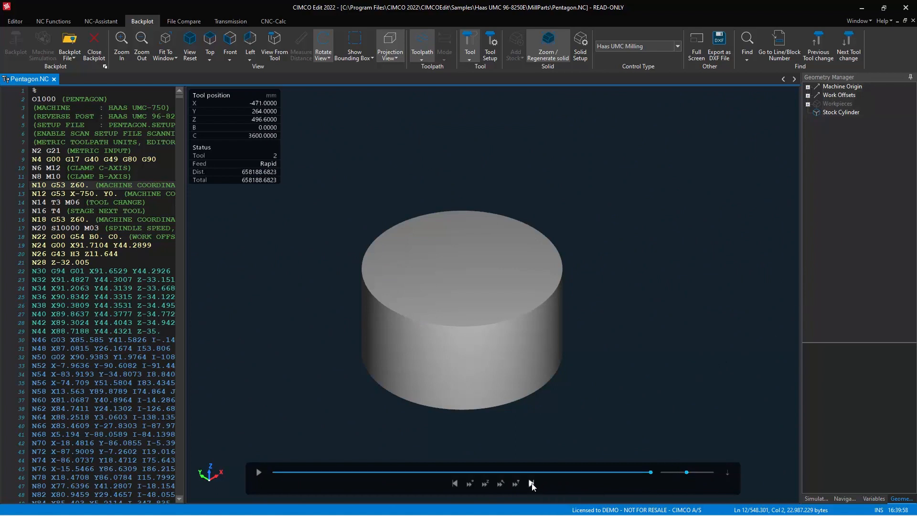
{"action": "left_click", "coordinate": [530, 483]}
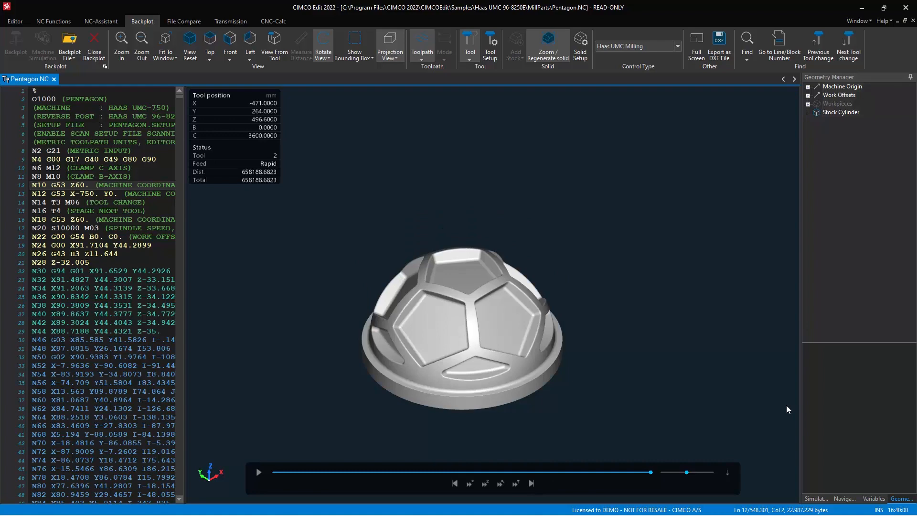
{"action": "scroll", "scroll_direction": "up", "scroll_amount": 3}
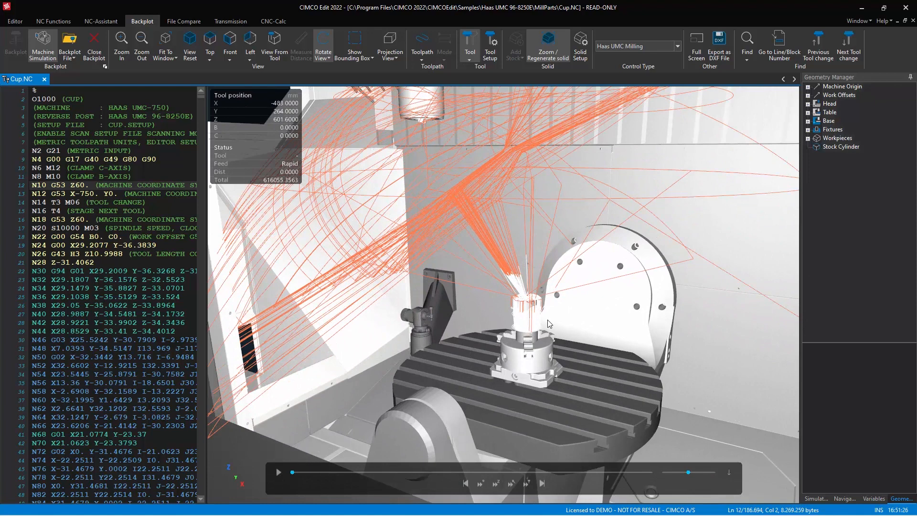
Hide Cup.NC's toolpath lines and play its machine simulation at higher speed.
{"action": "left_click", "coordinate": [421, 44]}
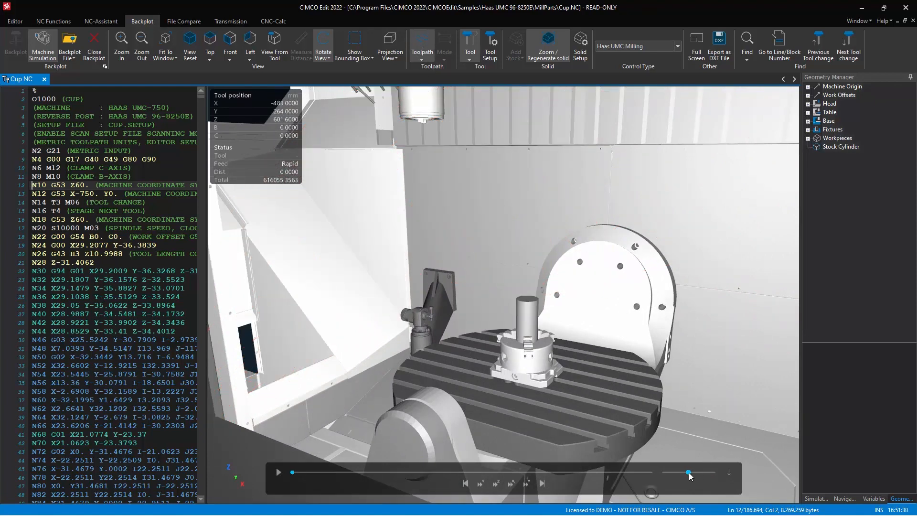
{"action": "left_click", "coordinate": [278, 472]}
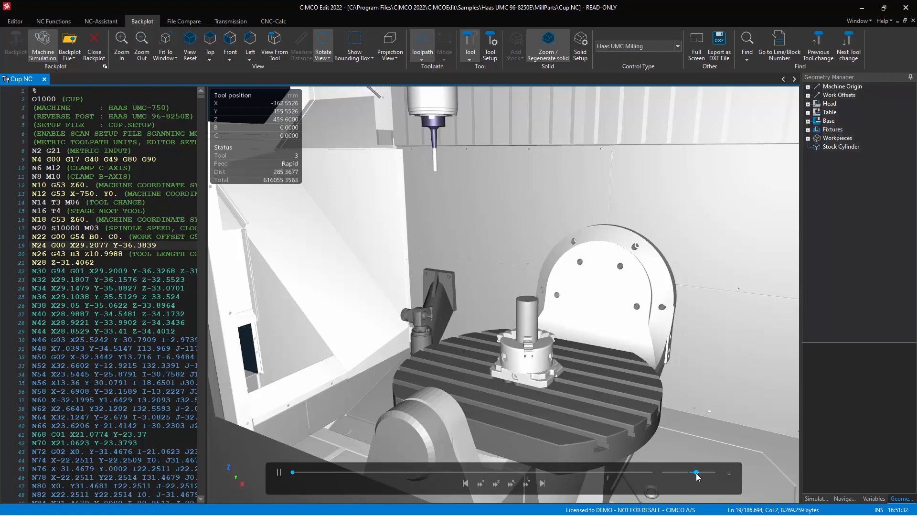